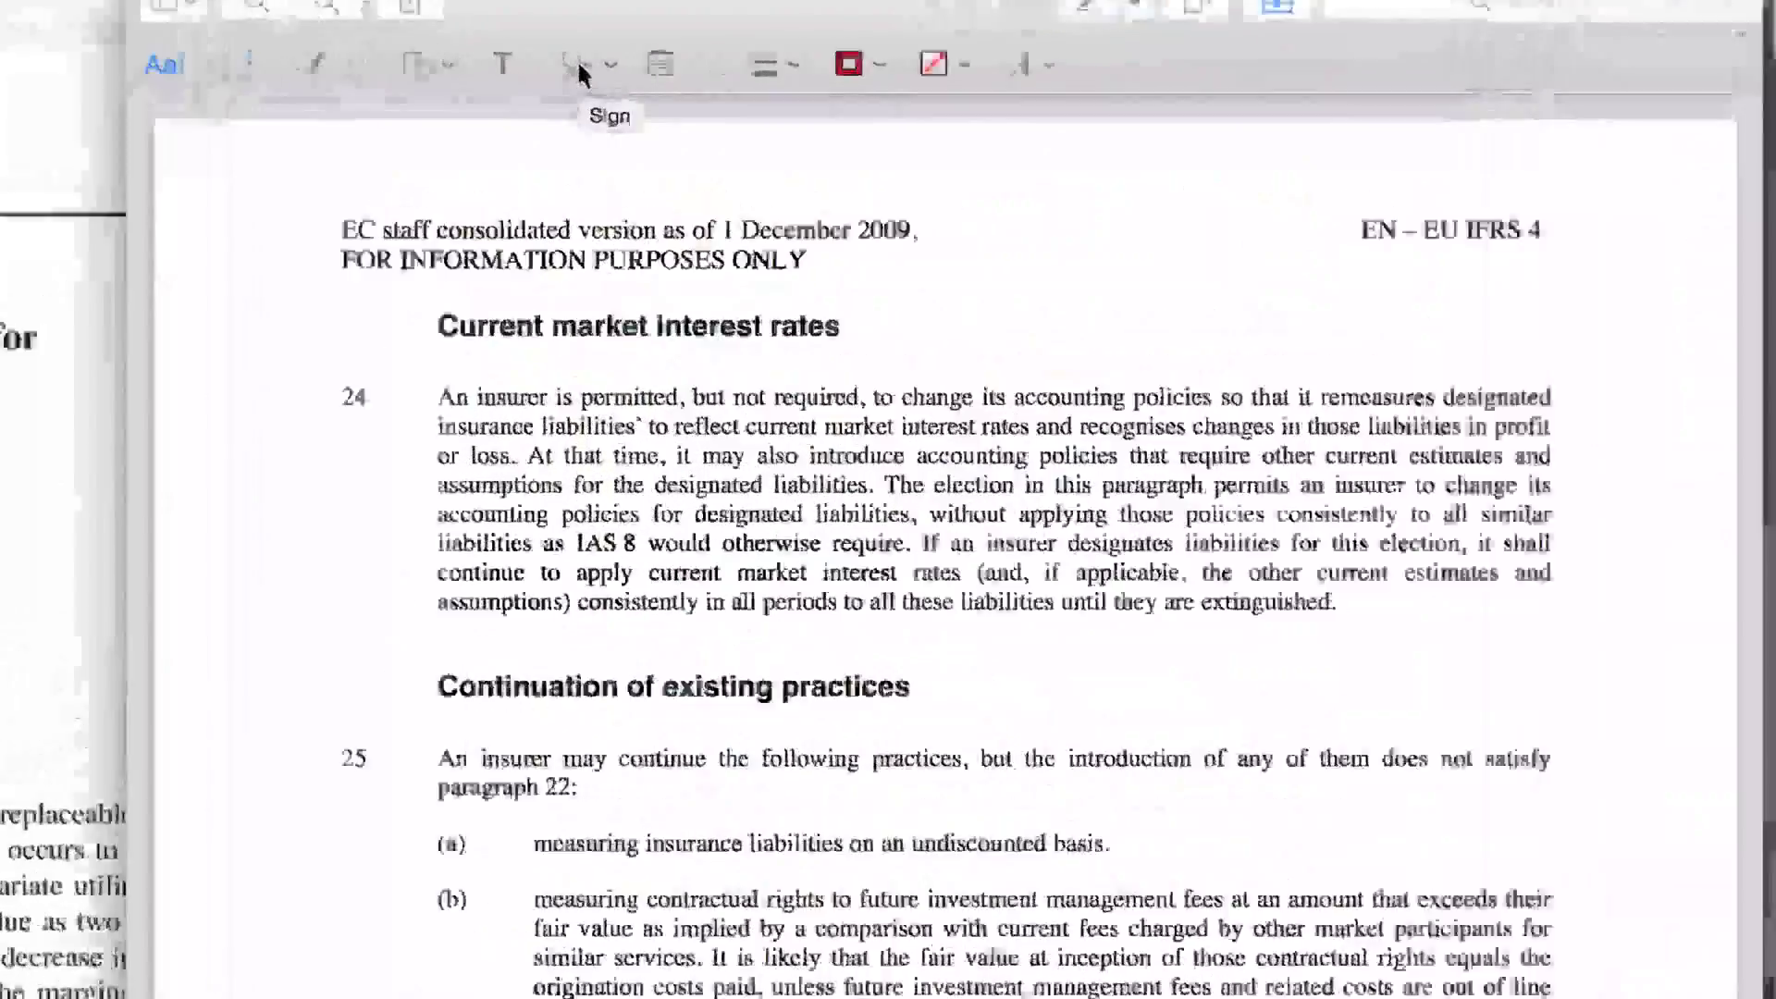
Bring up the saved signatures from the Sign button over the IFRS 4 PDF
click(598, 65)
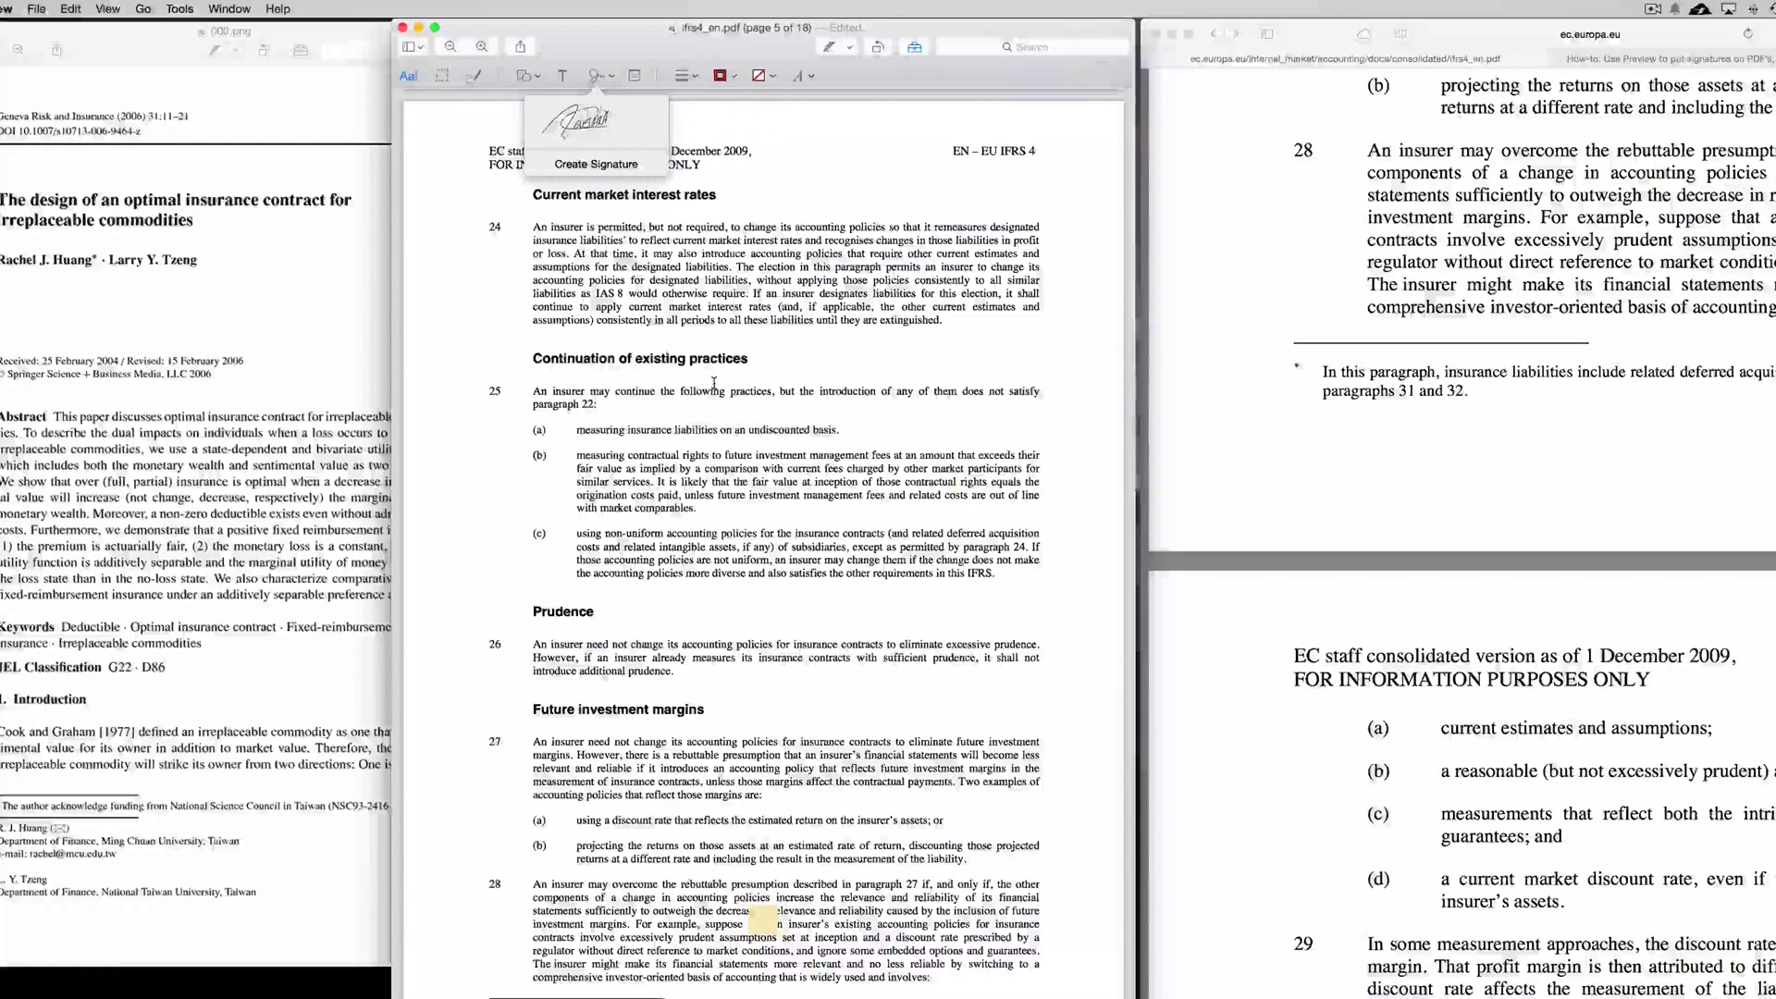
mouse_move(595, 165)
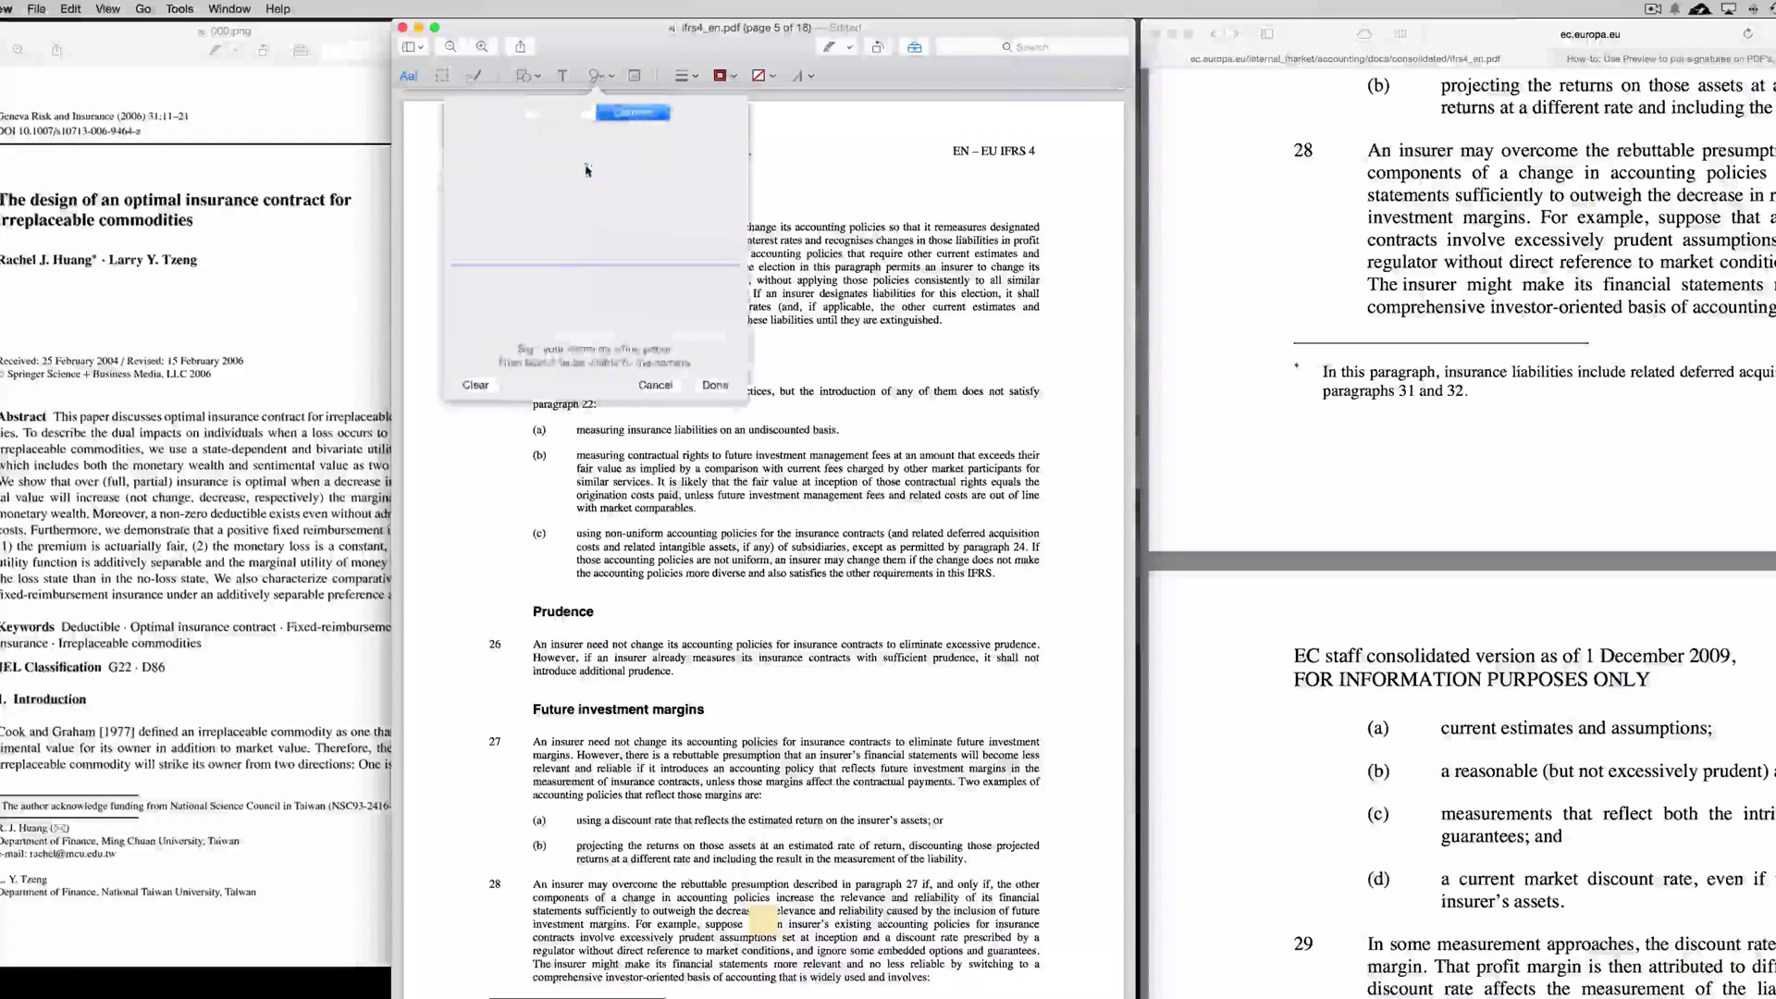
Accept the camera-captured signature and place it beside the Future investment margins heading on page 5
click(633, 113)
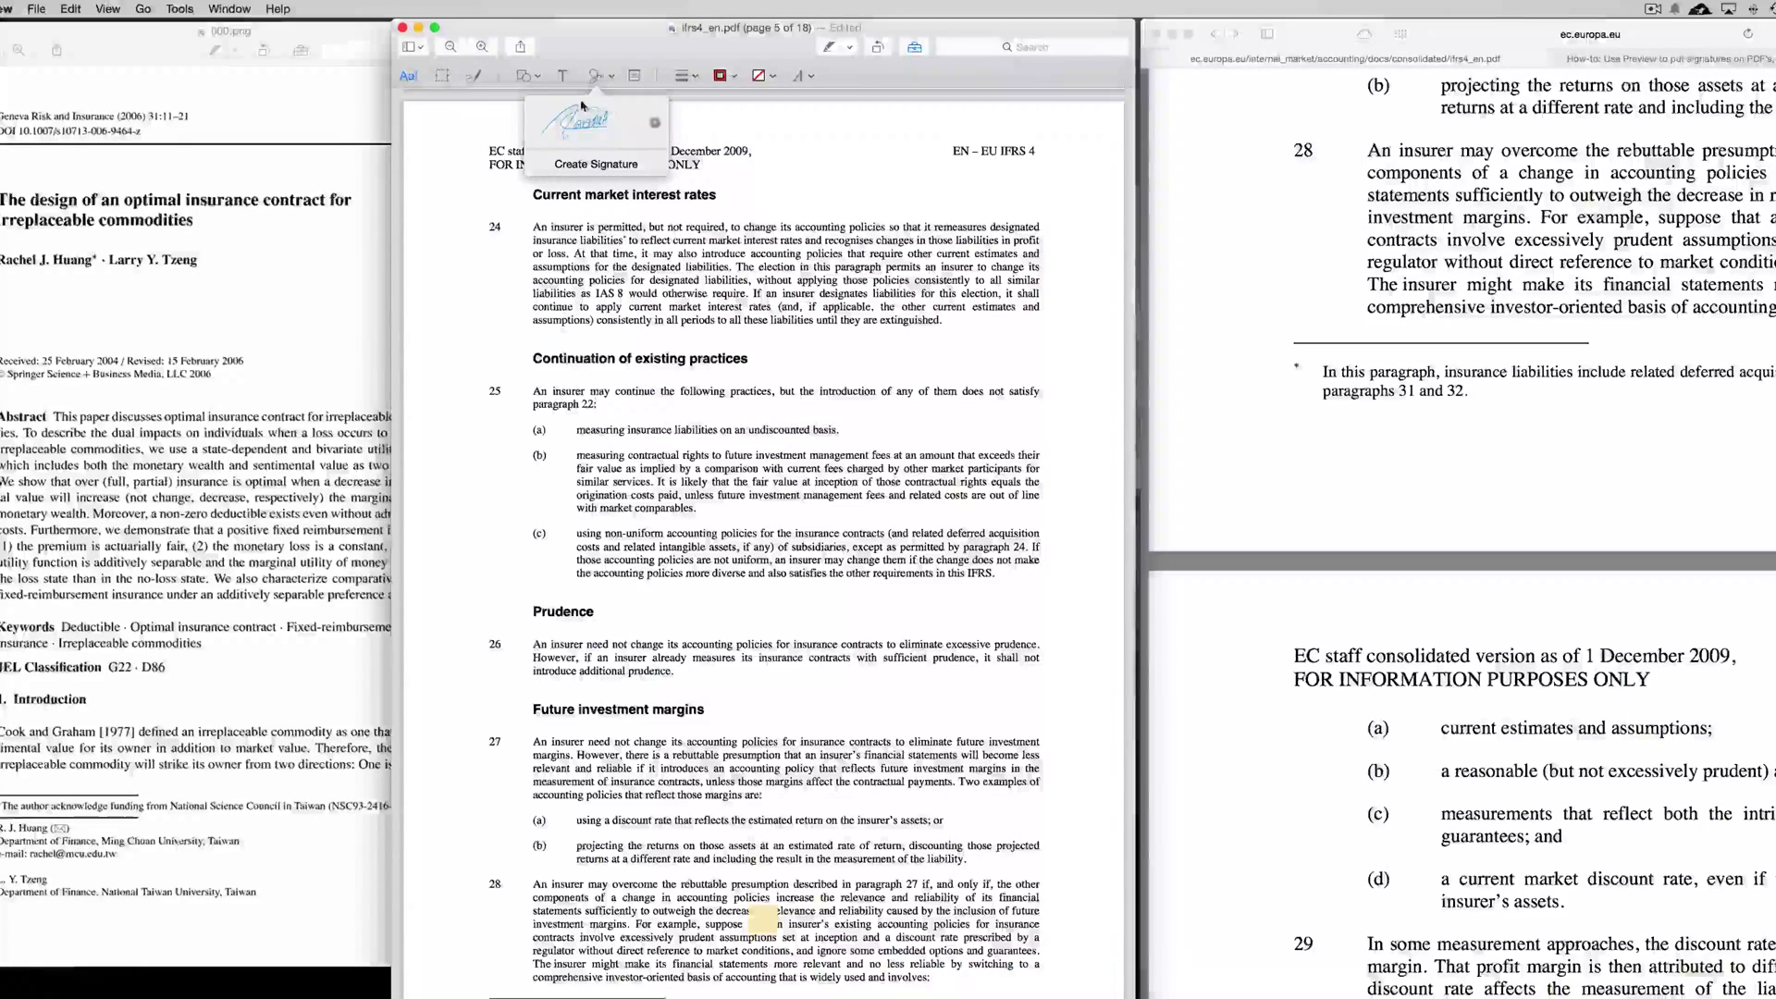
click(577, 122)
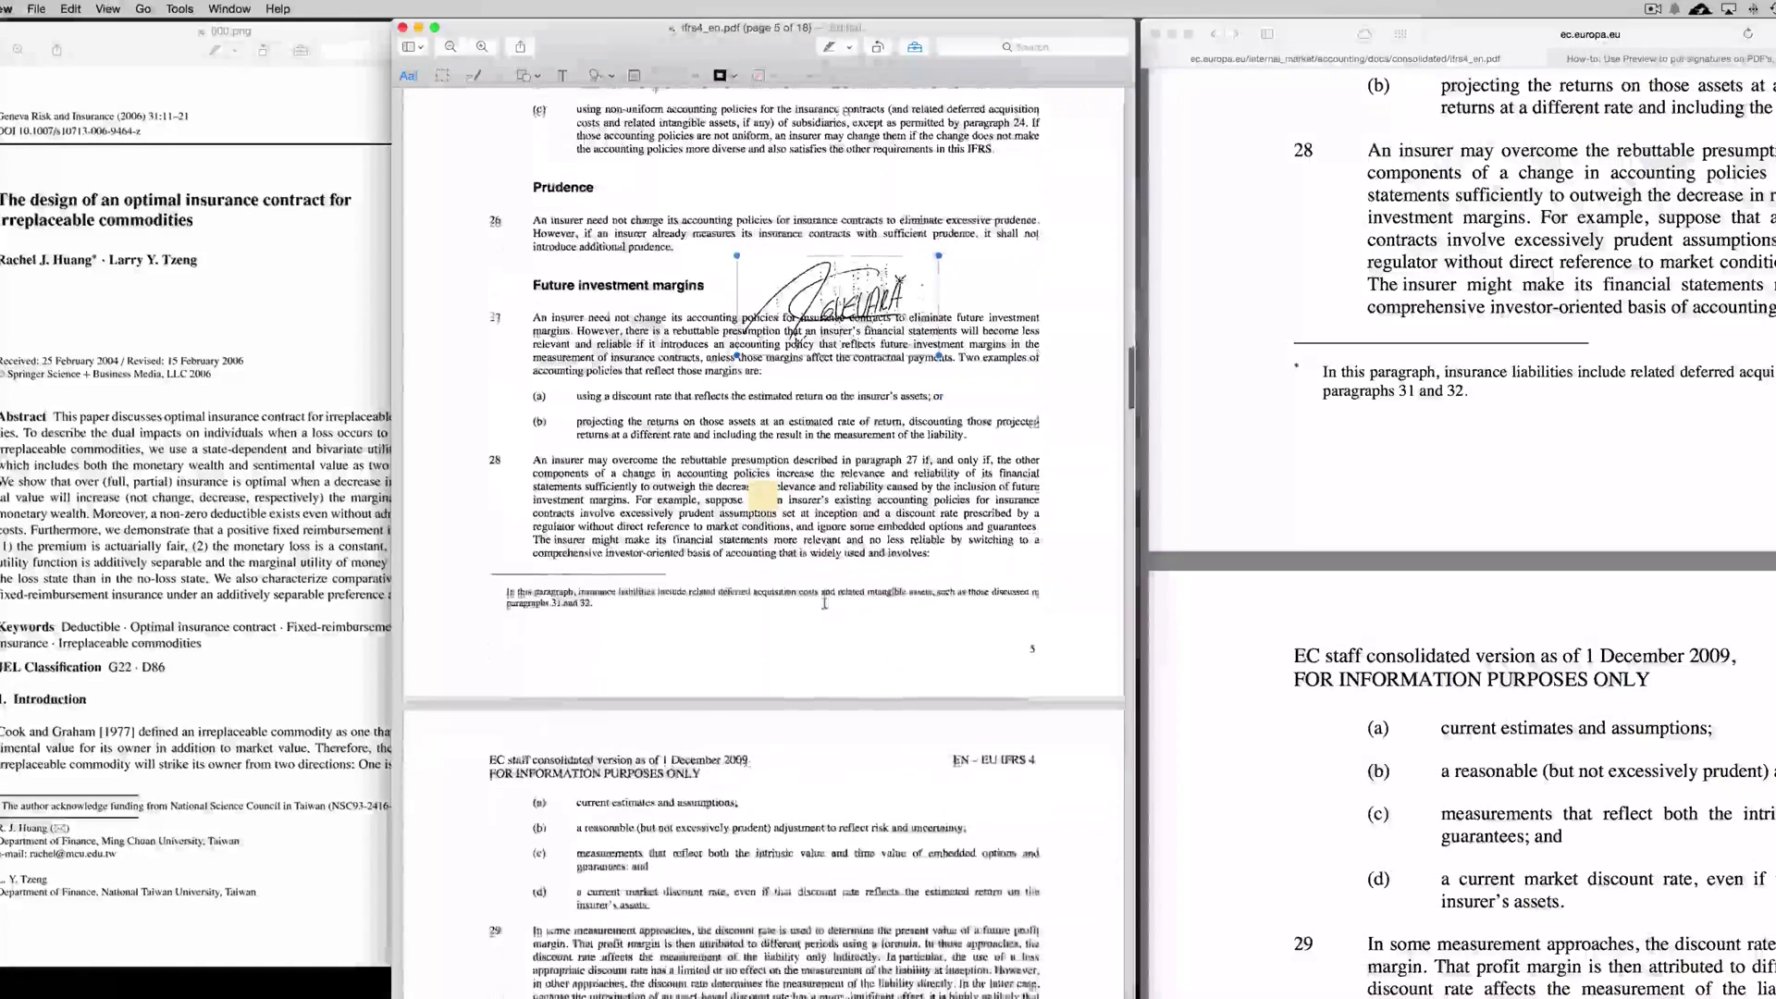
scroll(down, 3)
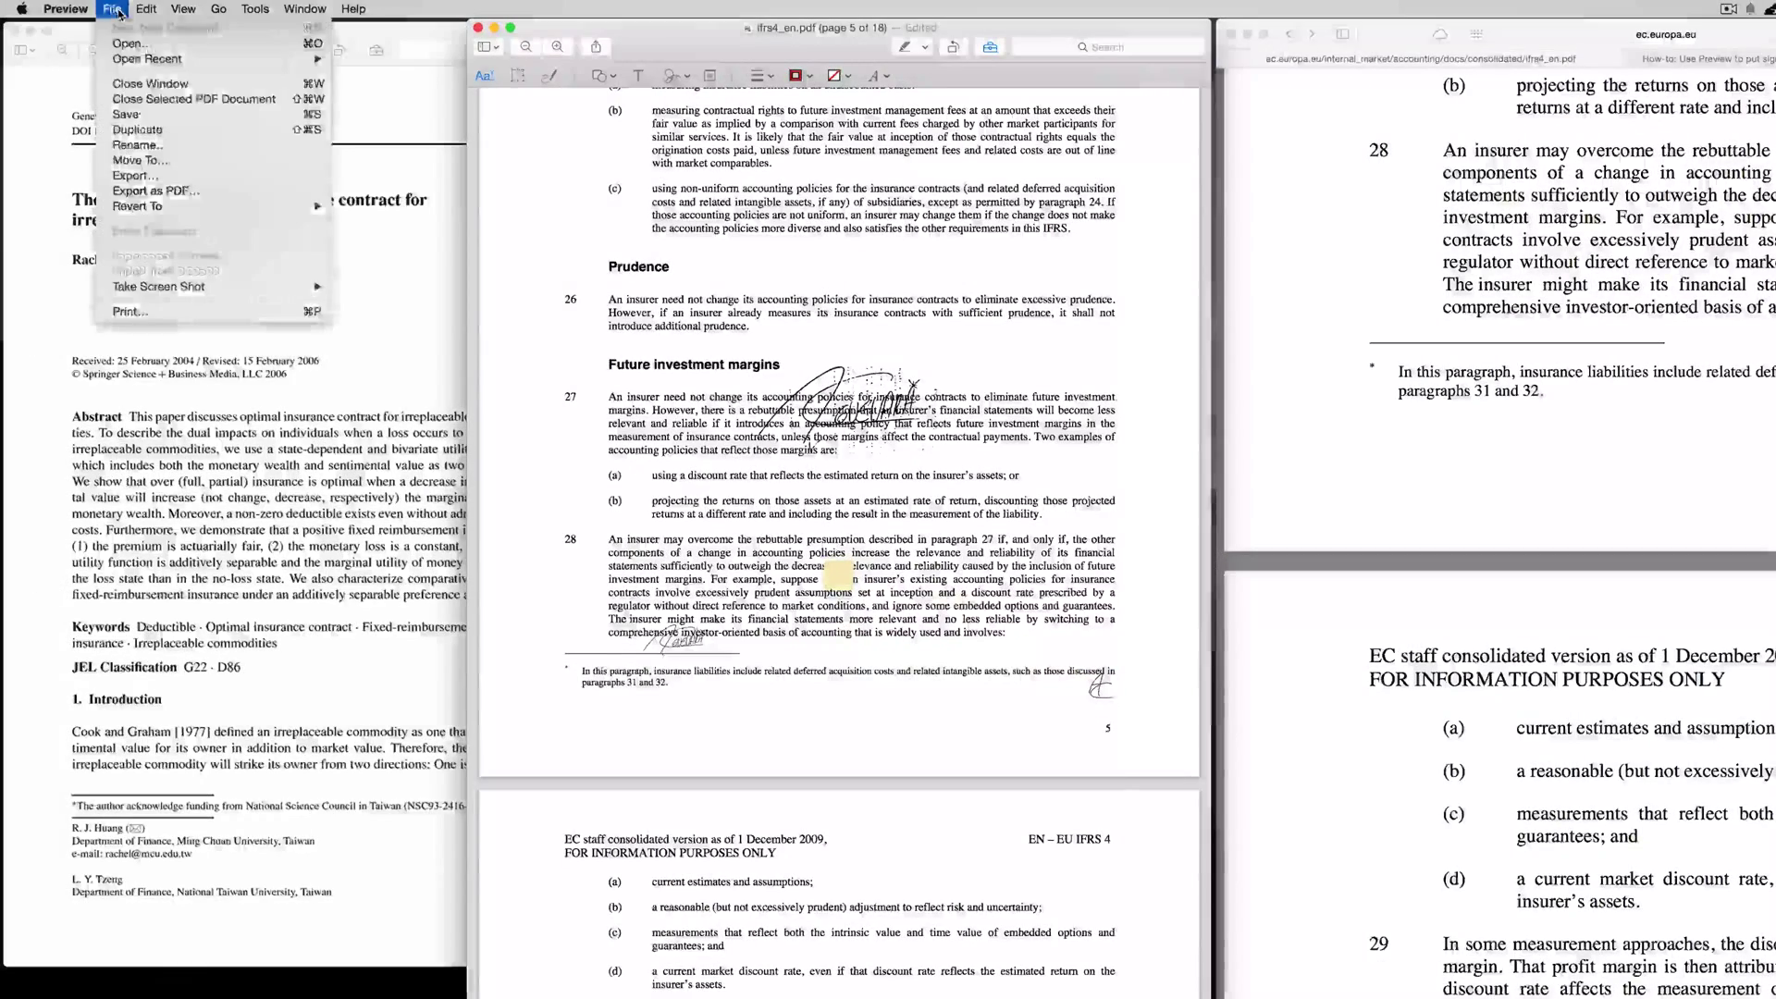
mouse_move(135, 129)
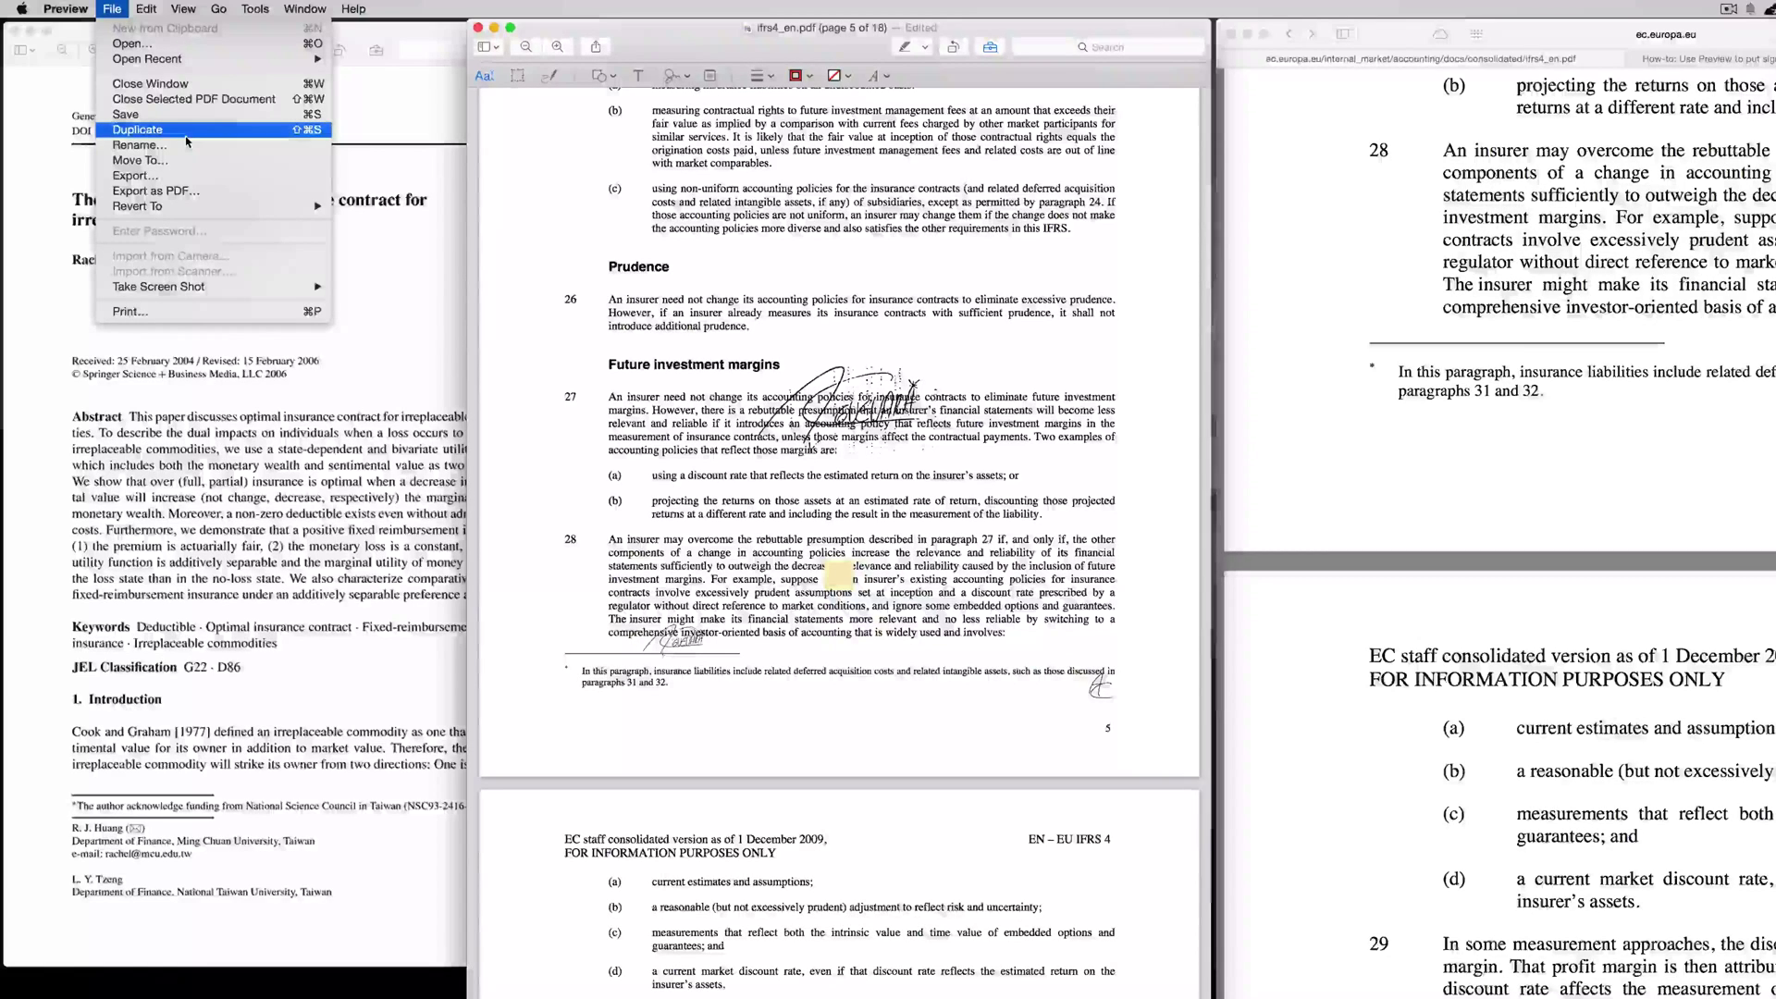
mouse_move(124, 112)
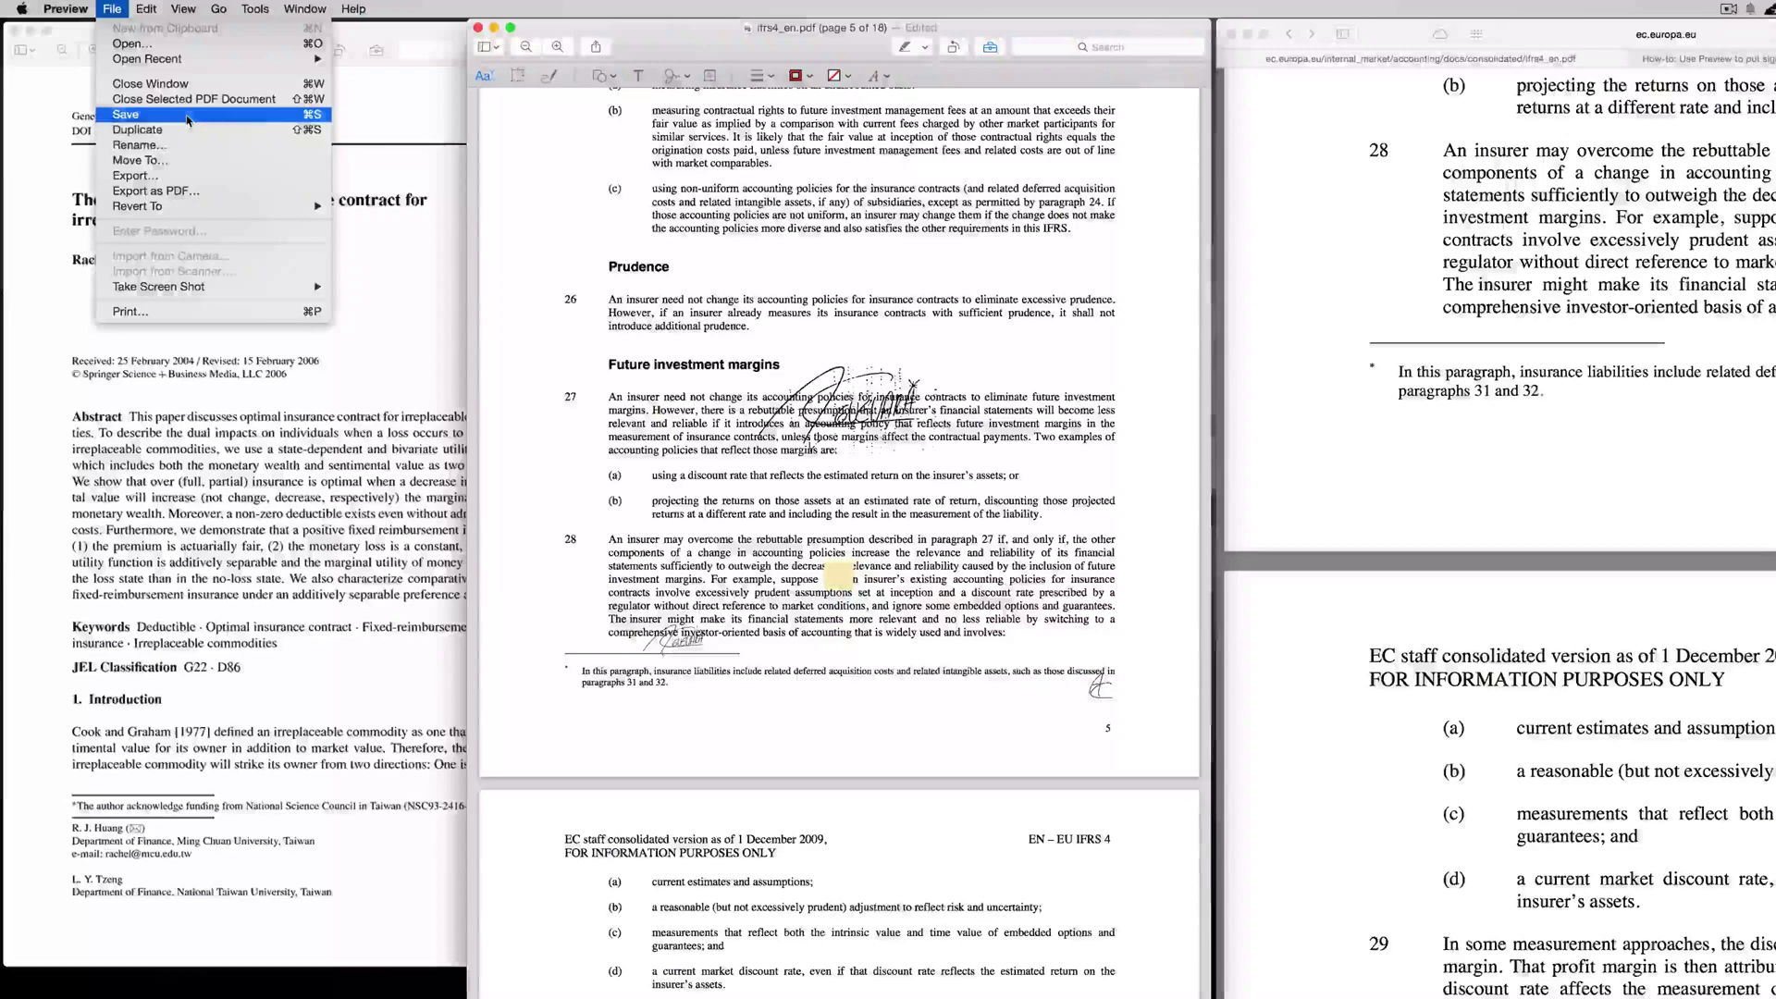
mouse_move(156, 191)
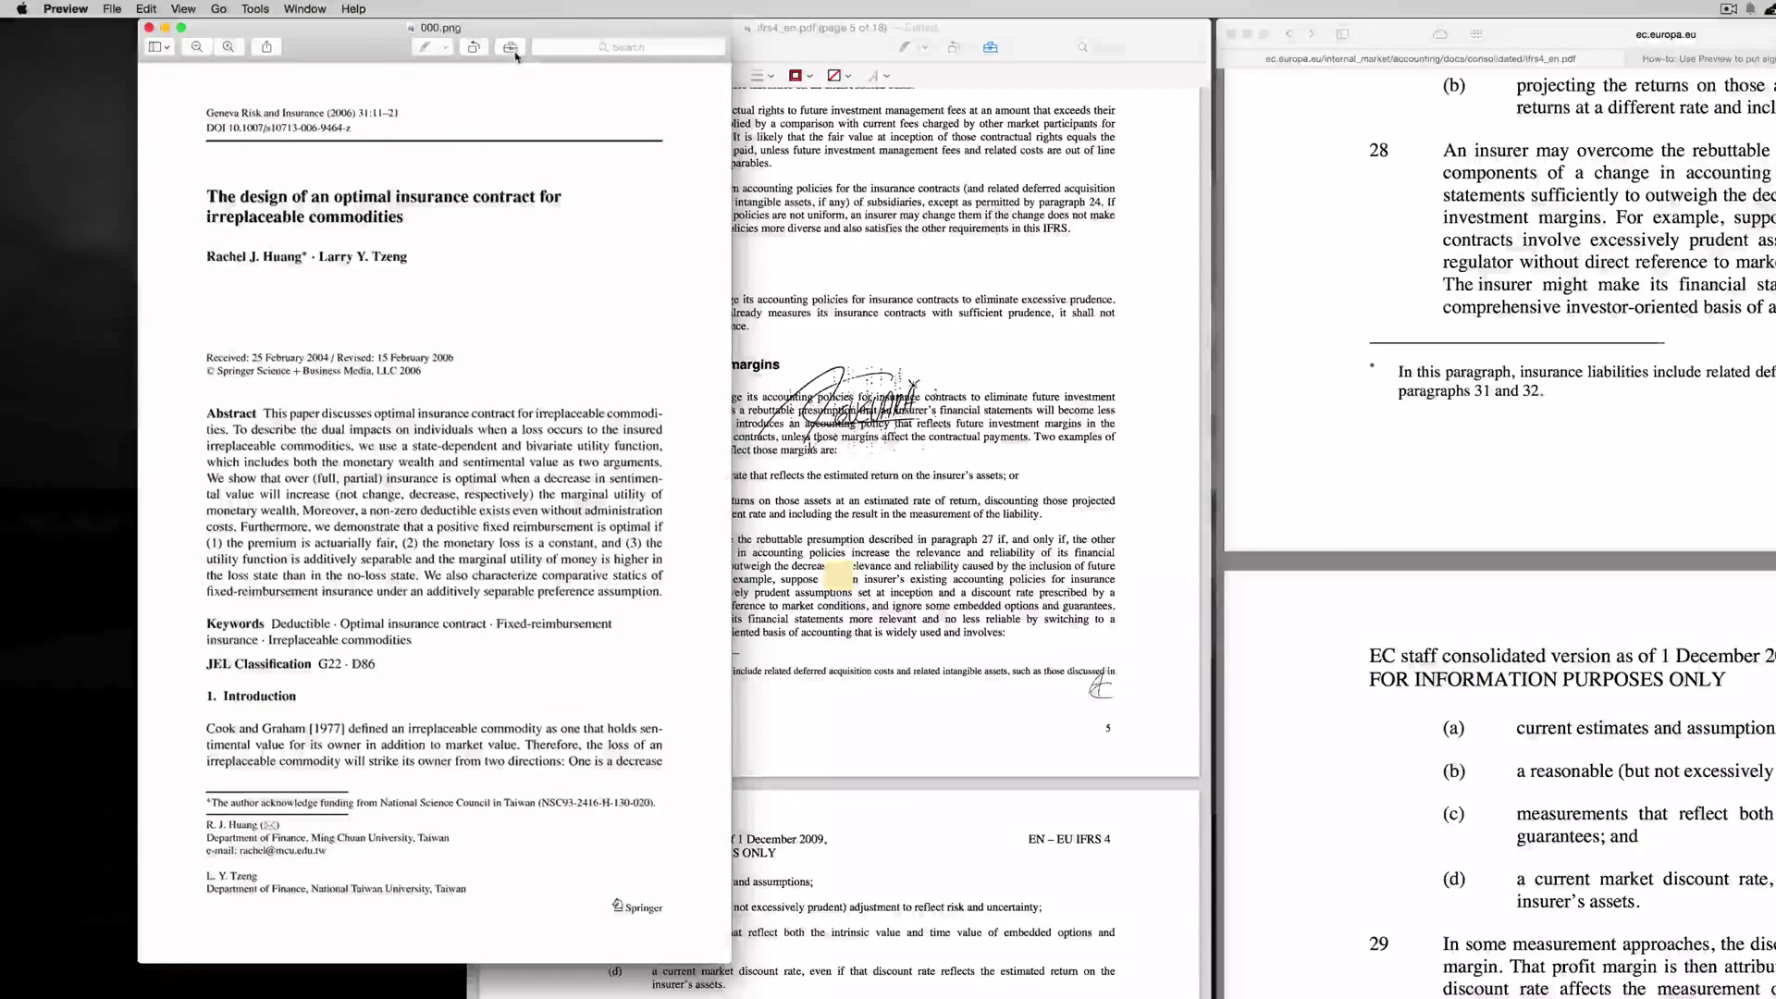
Create a new camera-captured signature from the Markup Sign tools for the PNG article page
click(509, 46)
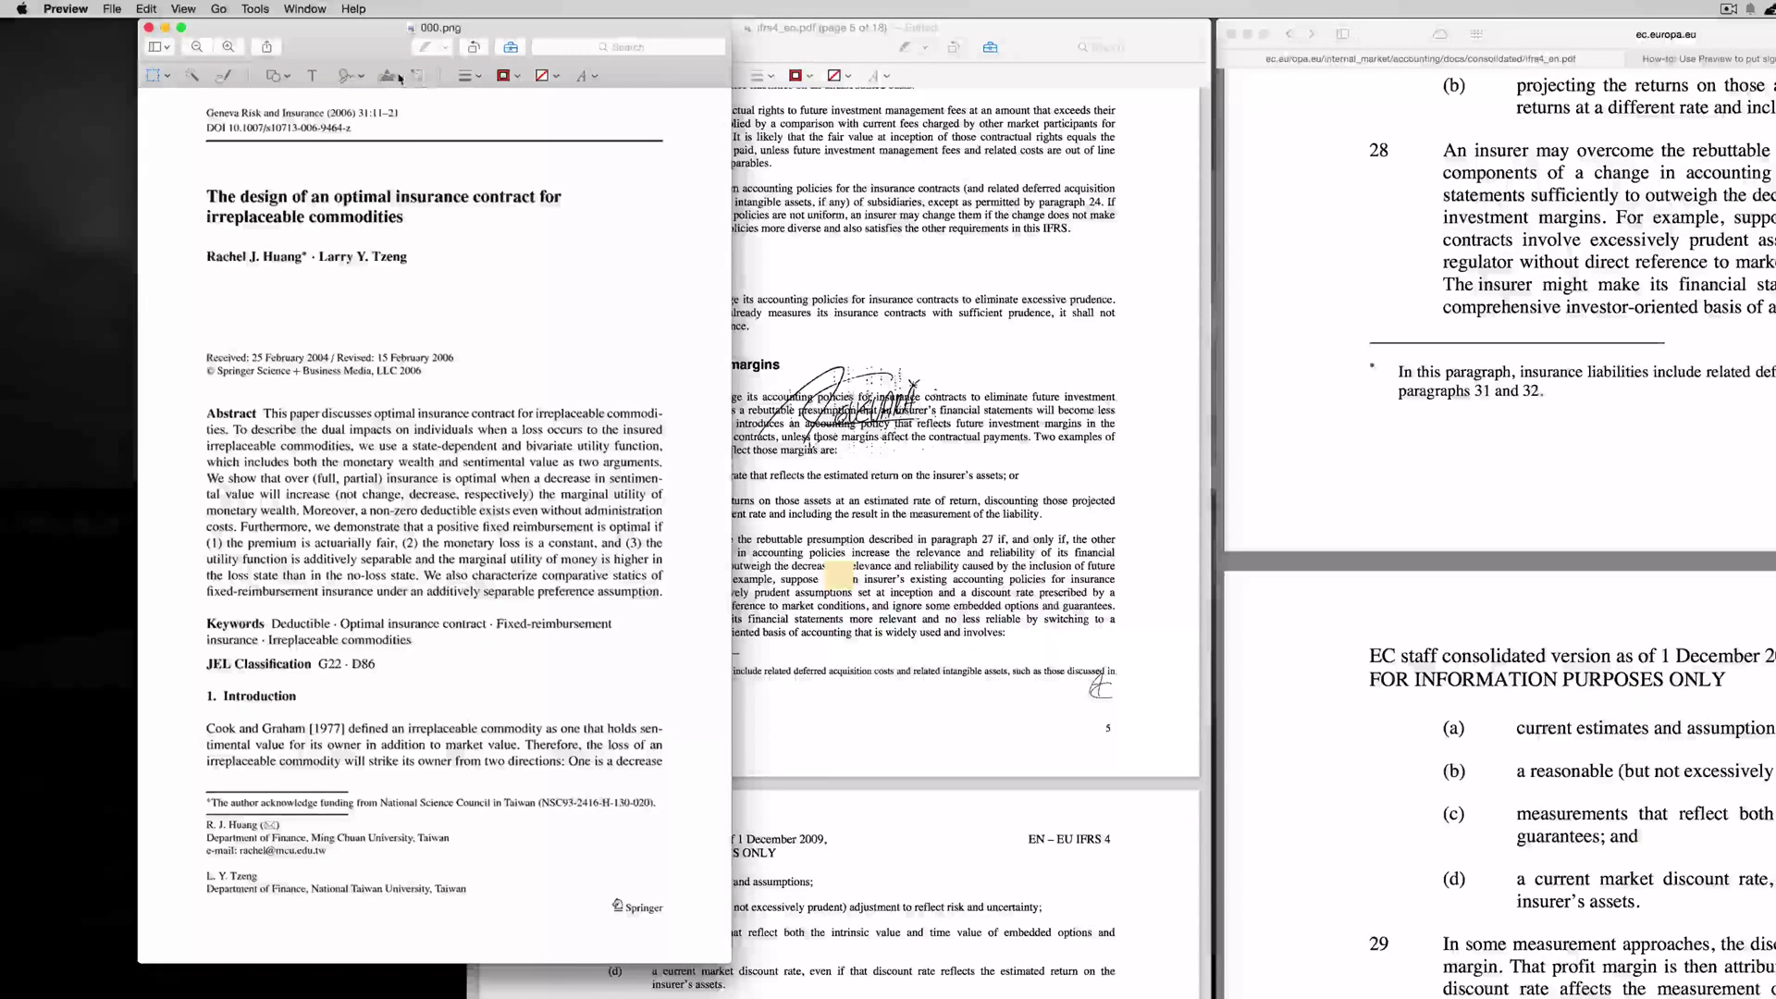
click(344, 76)
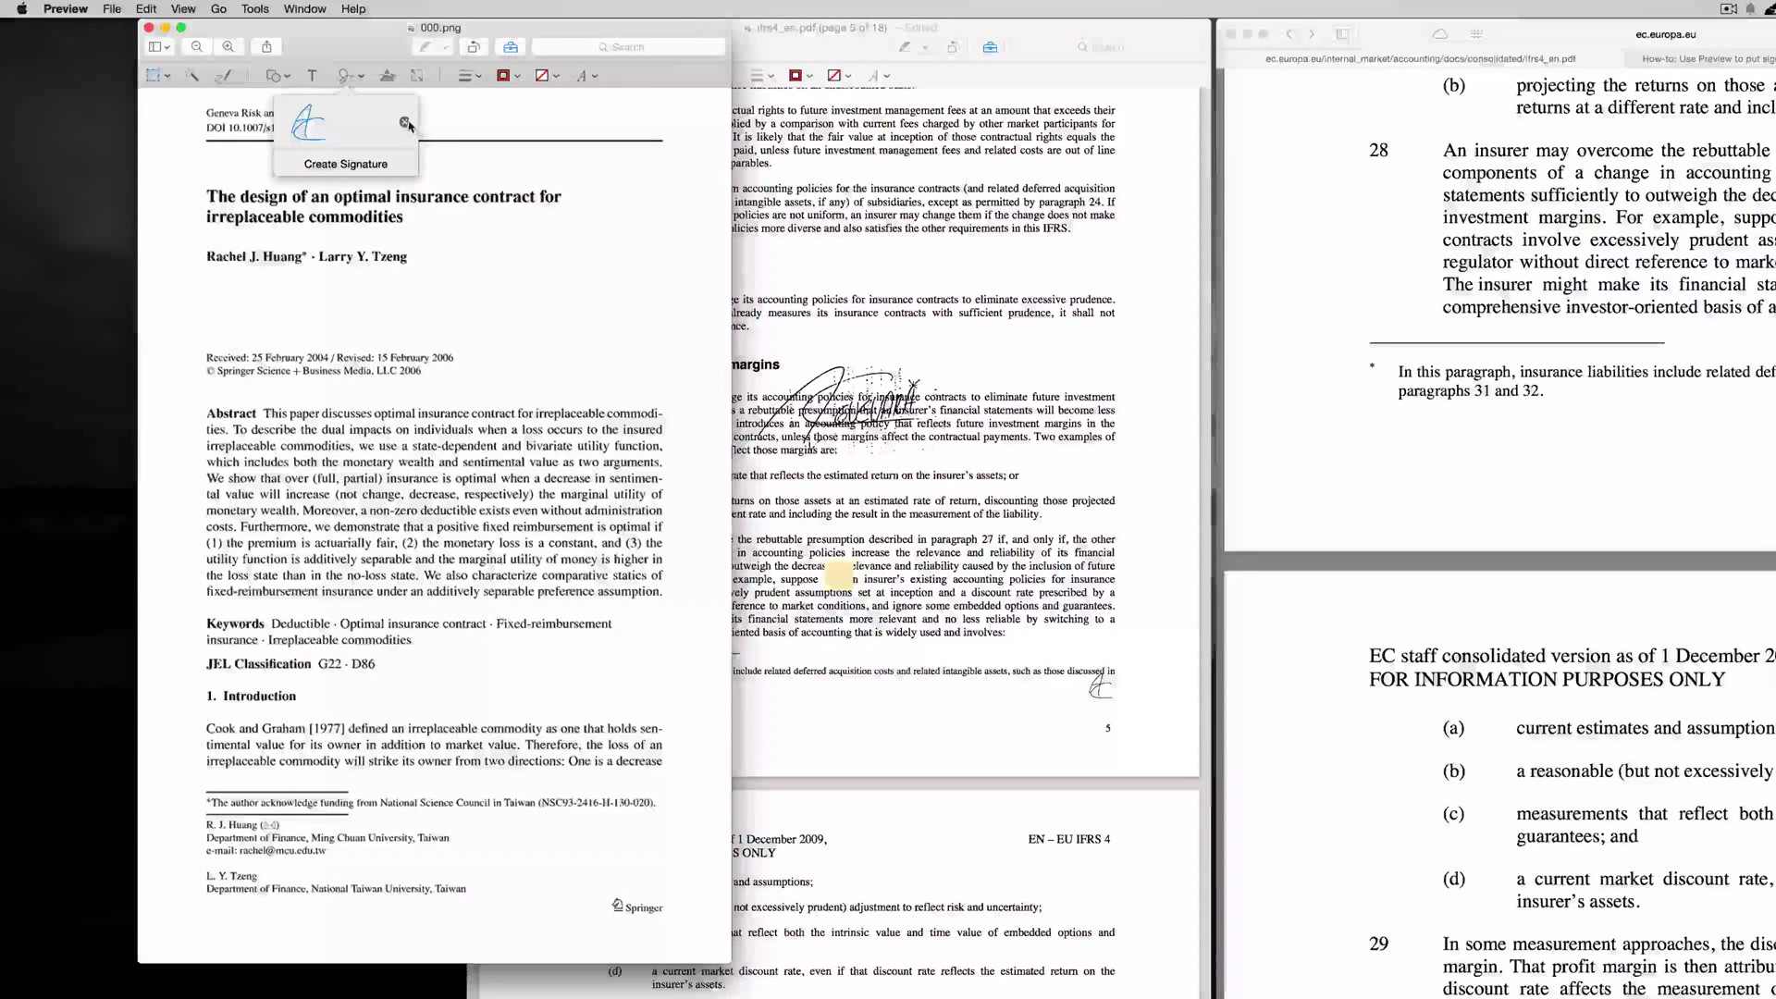
click(383, 111)
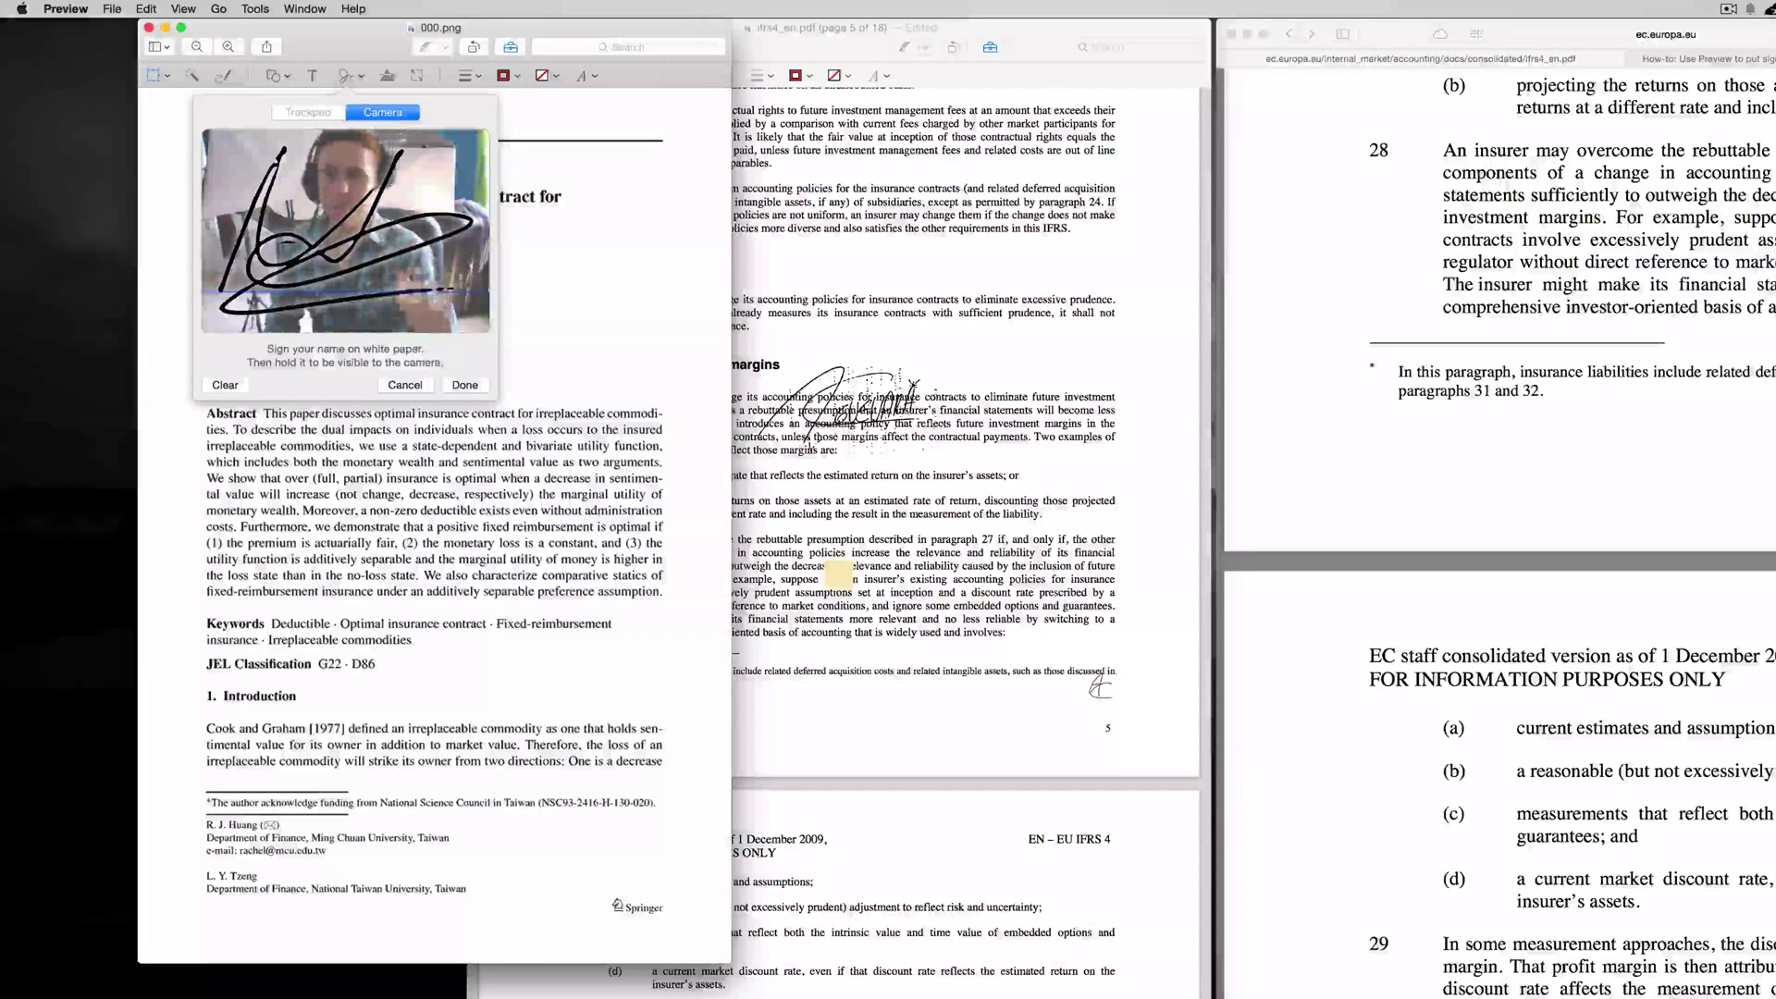
click(464, 385)
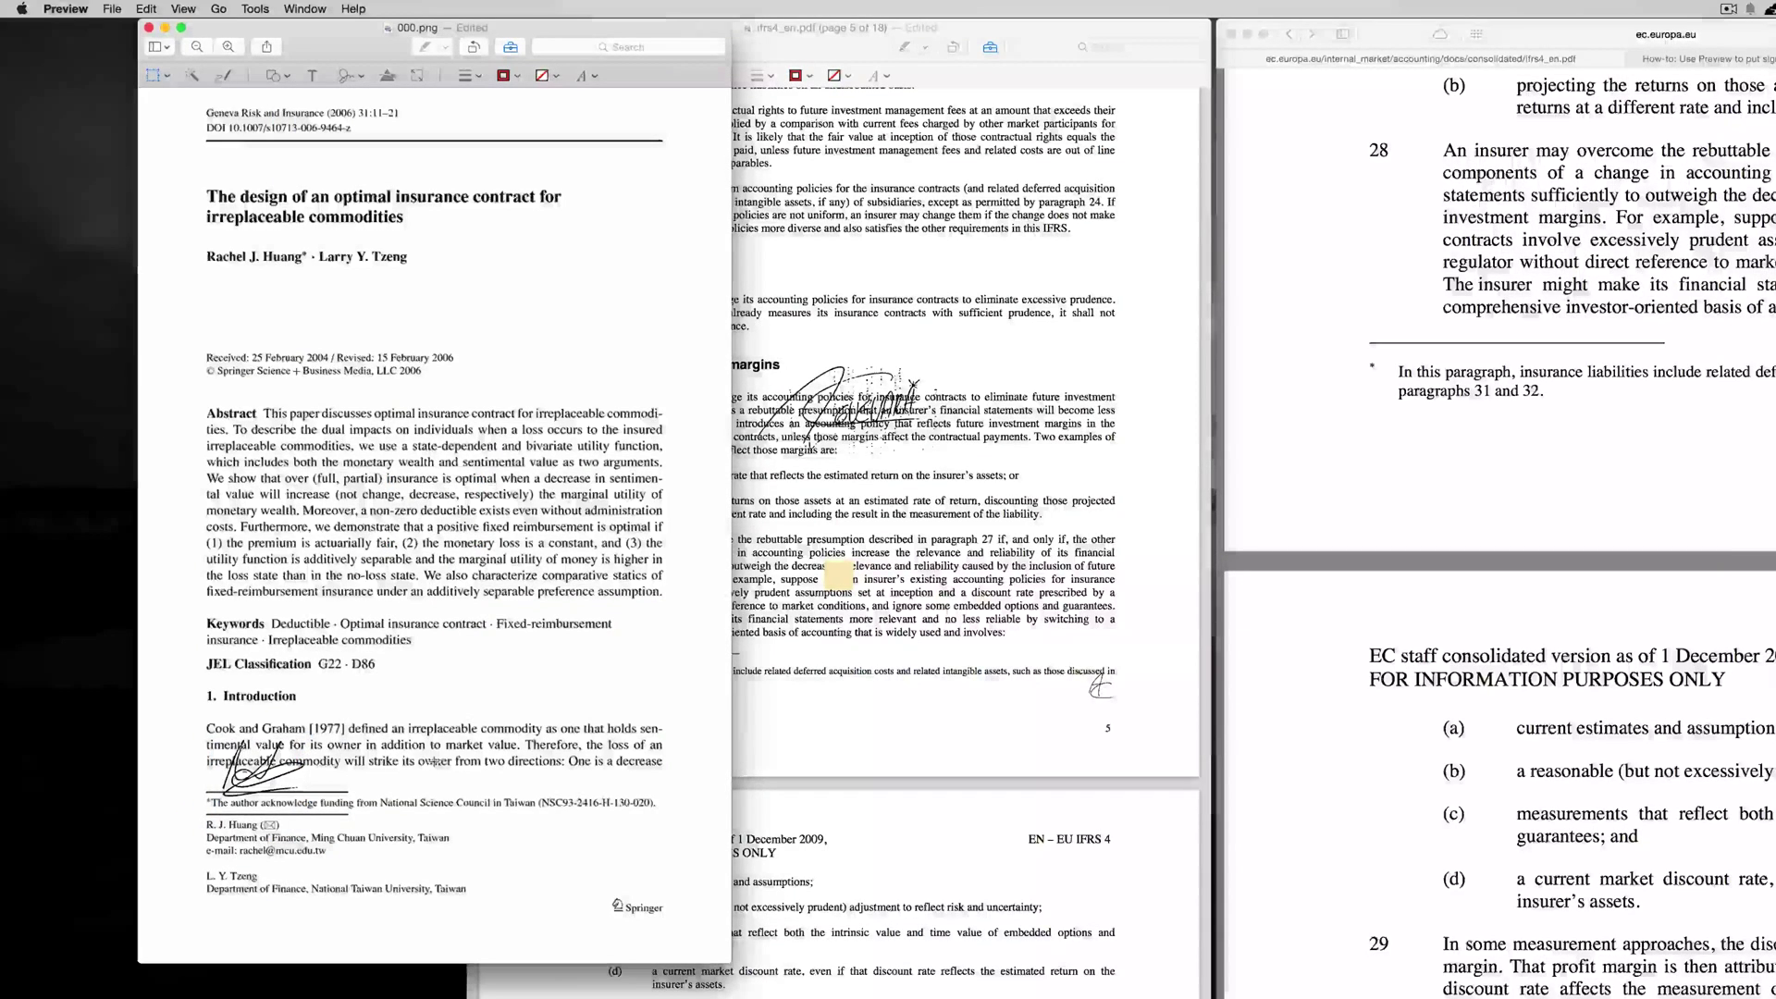
Show the File menu's Save and Export as PDF choices for the edited PNG
click(111, 8)
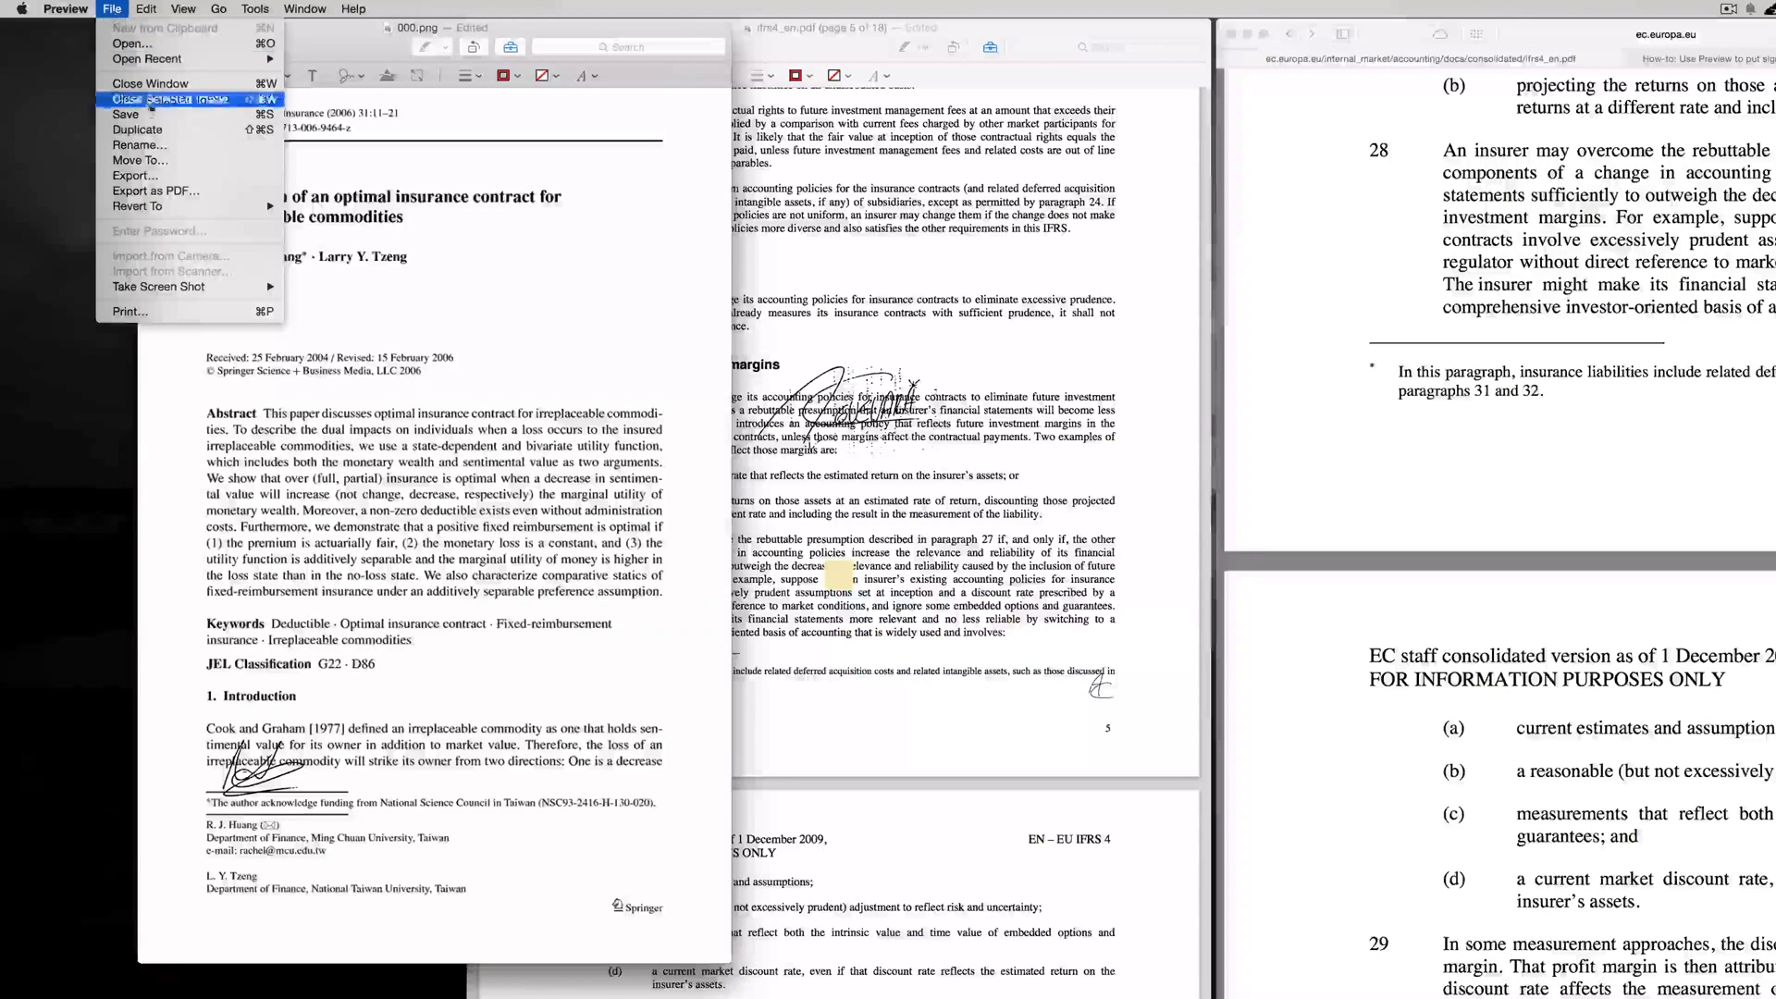
mouse_move(155, 190)
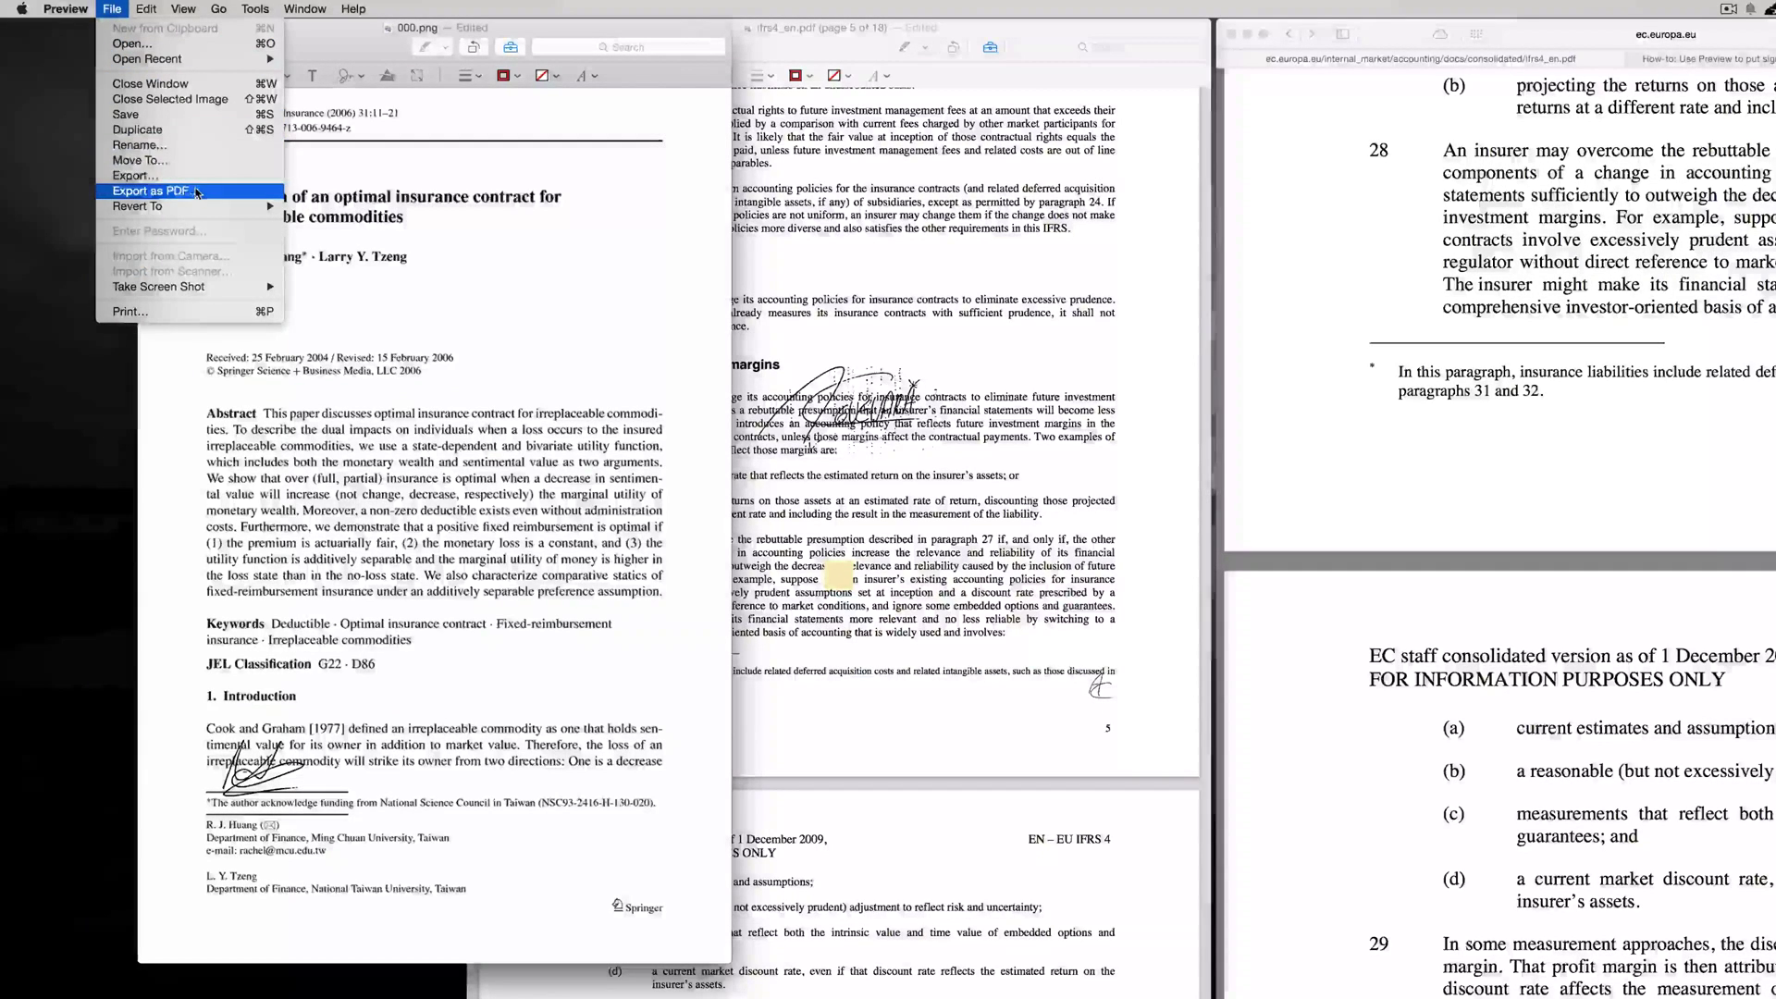
mouse_move(124, 113)
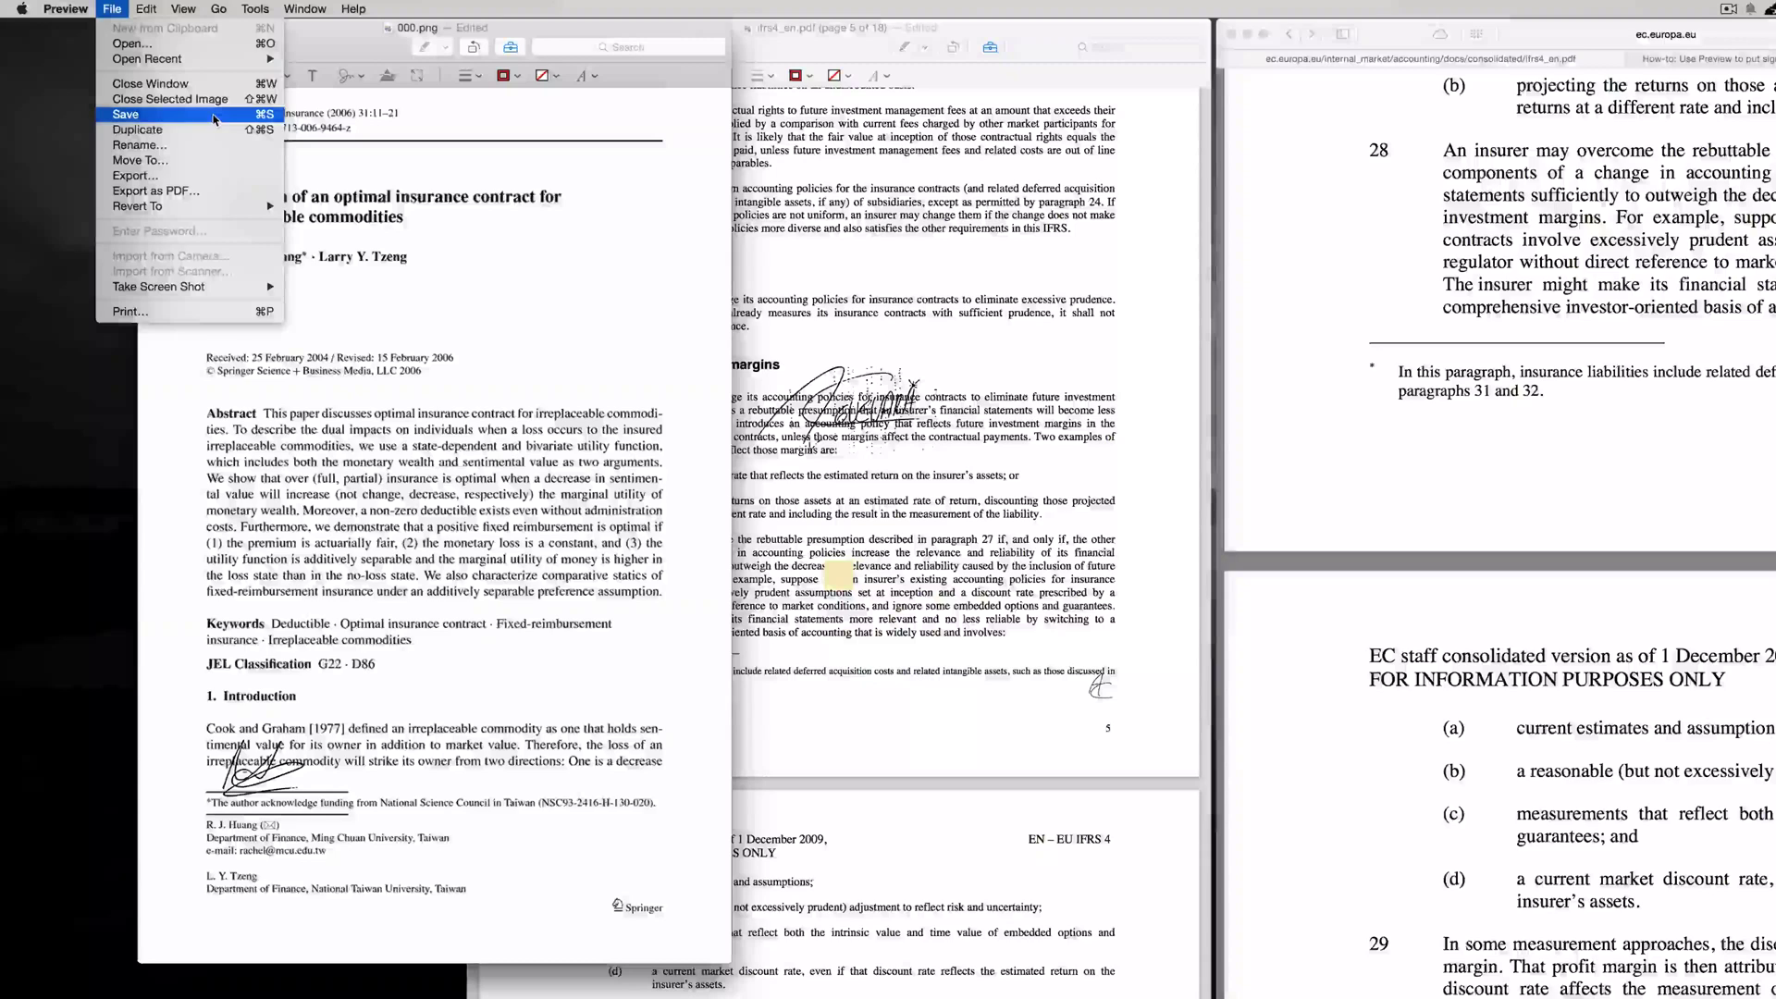